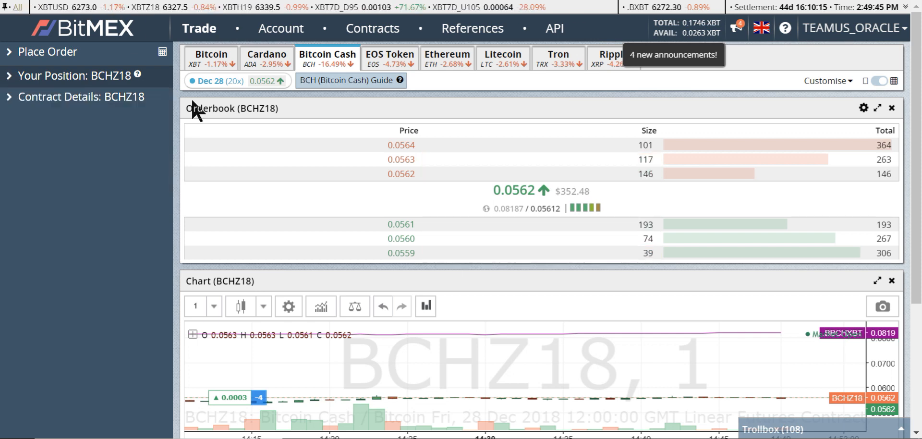
pyautogui.moveTo(465, 86)
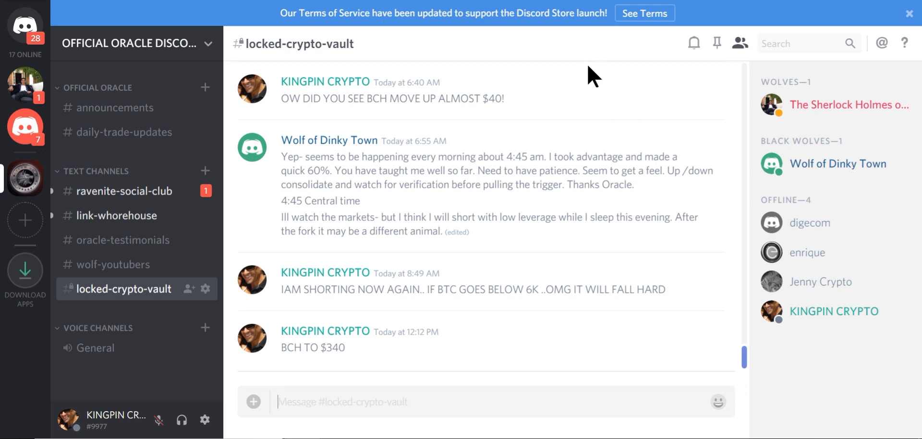
pyautogui.moveTo(286, 179)
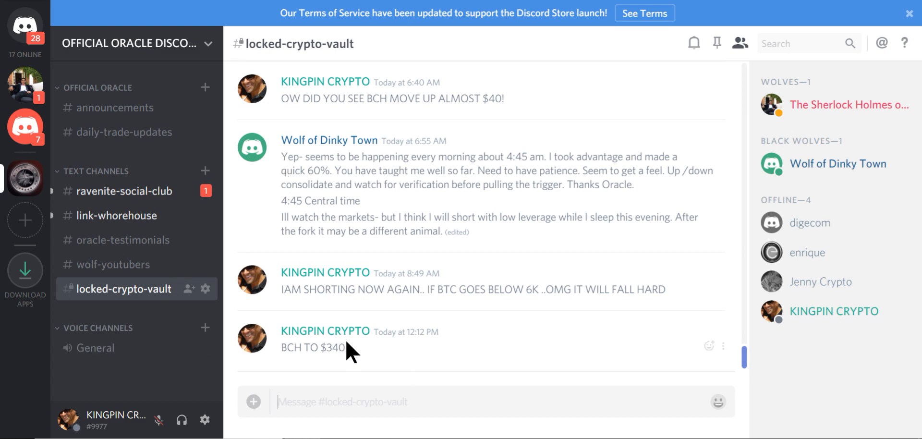
pyautogui.moveTo(352, 358)
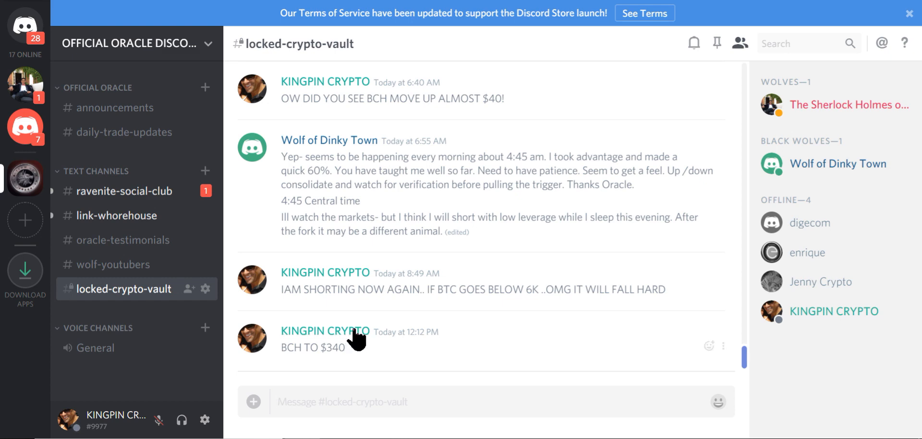
pyautogui.moveTo(424, 368)
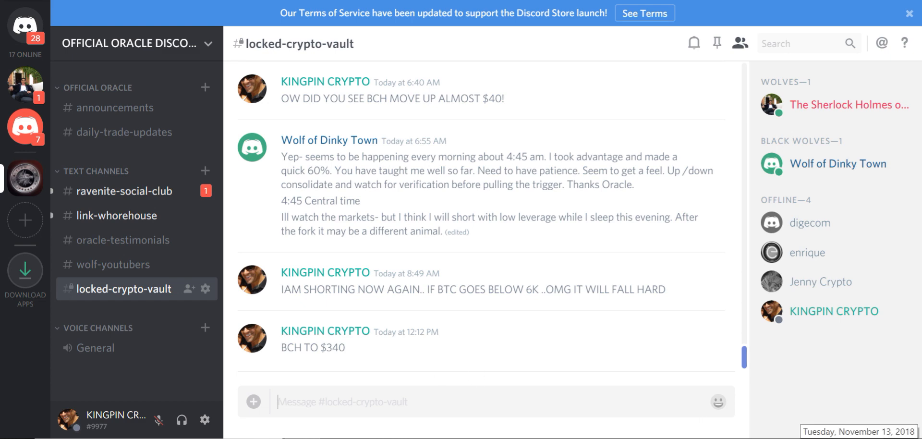
pyautogui.moveTo(343, 383)
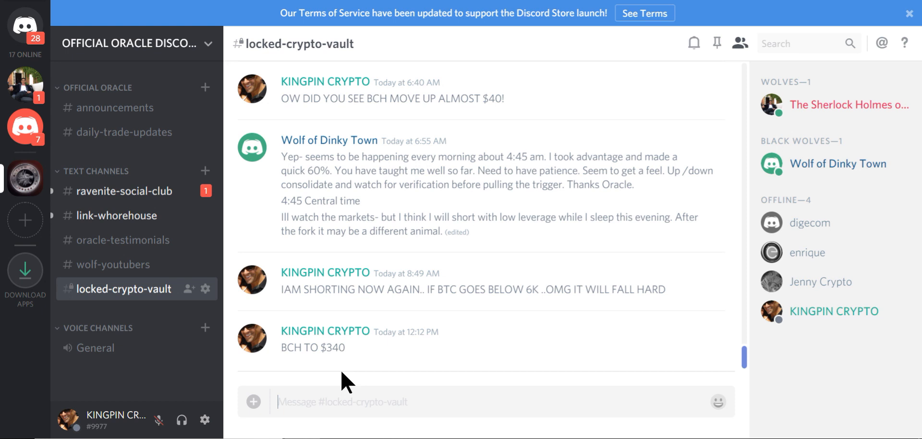
pyautogui.moveTo(318, 339)
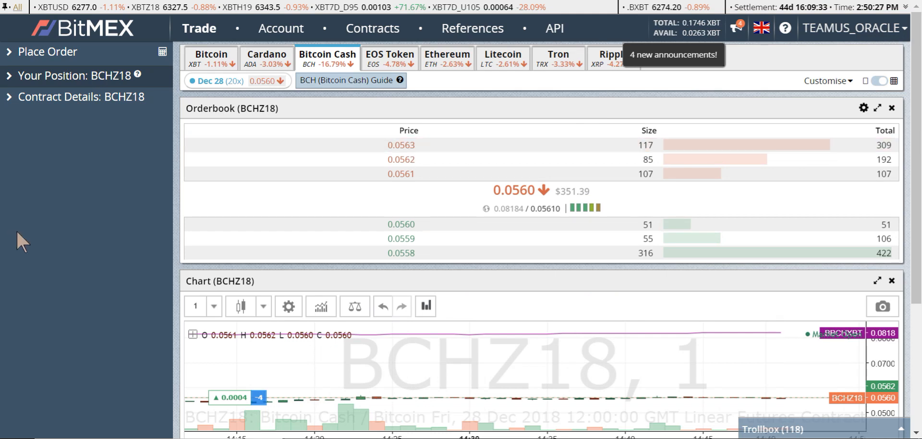
pyautogui.moveTo(15, 364)
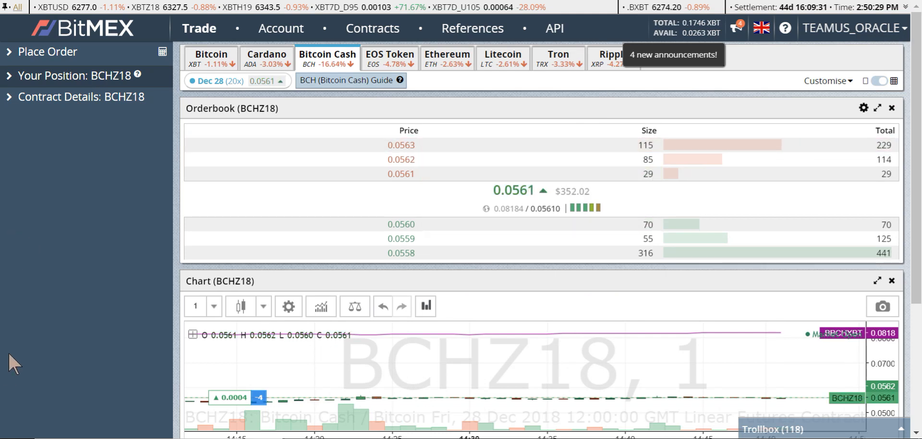
# Step: Show the XBTUSD trade view with its two open positions in unrealised profit
pyautogui.scroll(-3)
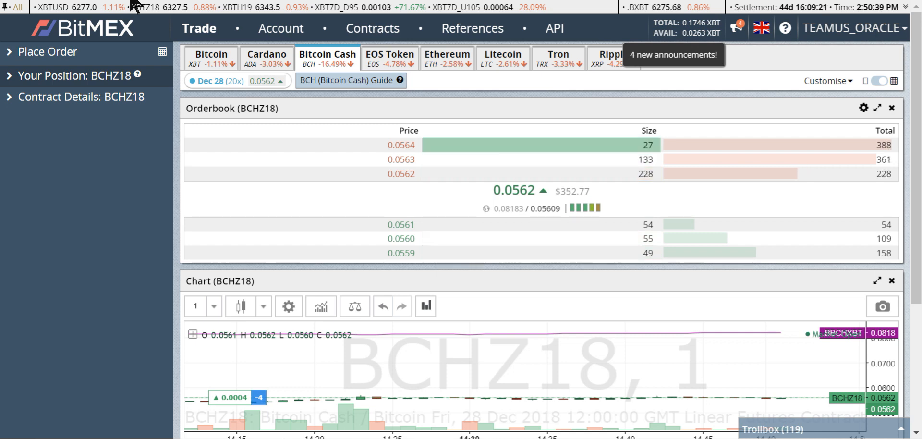
pyautogui.moveTo(475, 215)
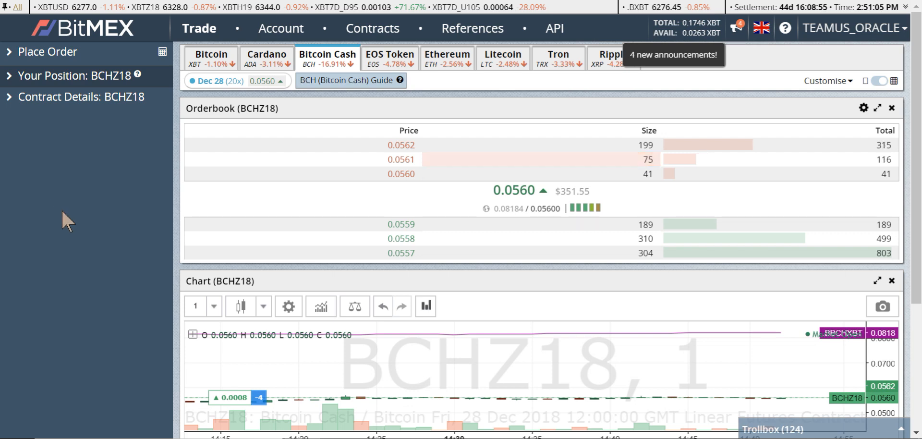
pyautogui.moveTo(75, 244)
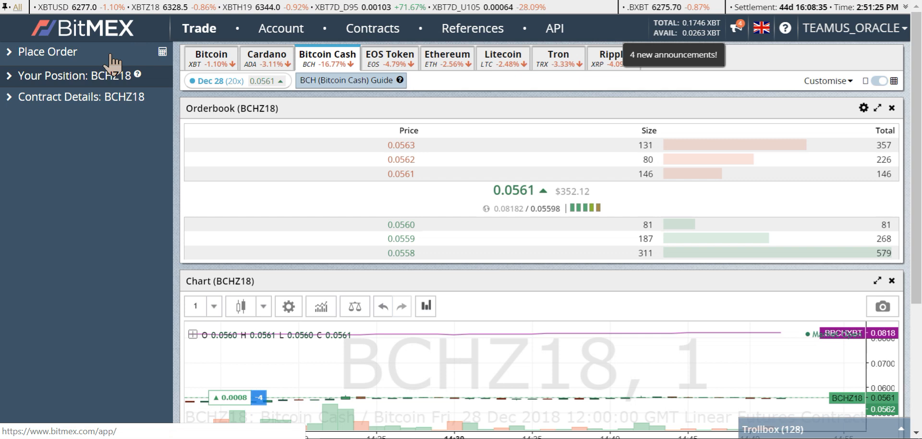
pyautogui.click(447, 58)
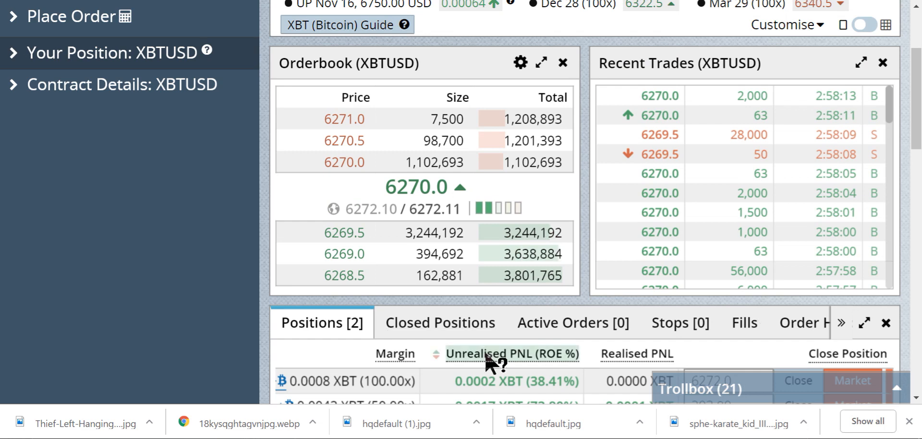
# Step: Confirm the transaction success message to reveal the multisignature Bitcoin deposit address and QR code
pyautogui.scroll(-3)
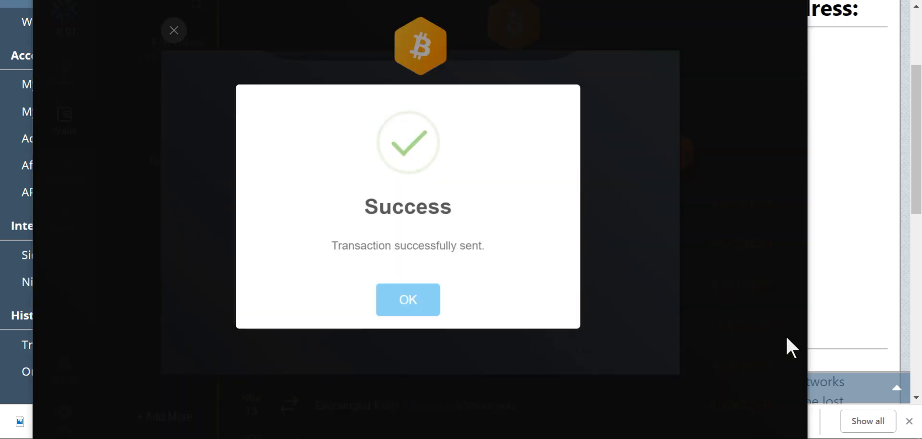
pyautogui.click(408, 299)
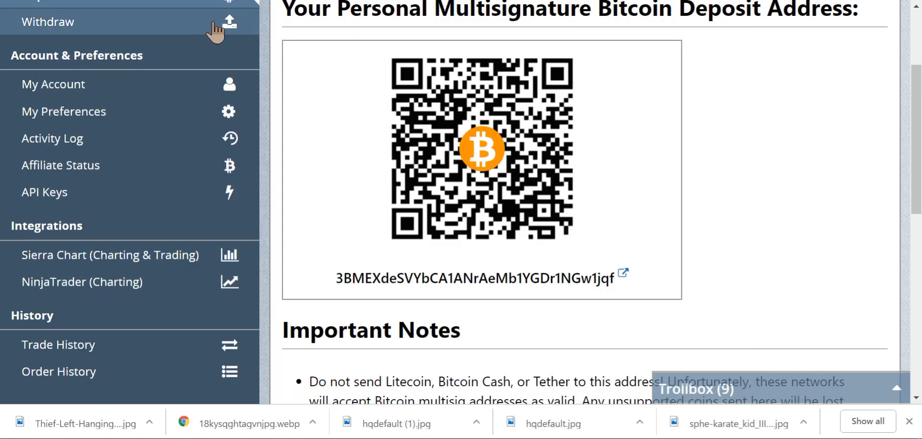
pyautogui.moveTo(735, 173)
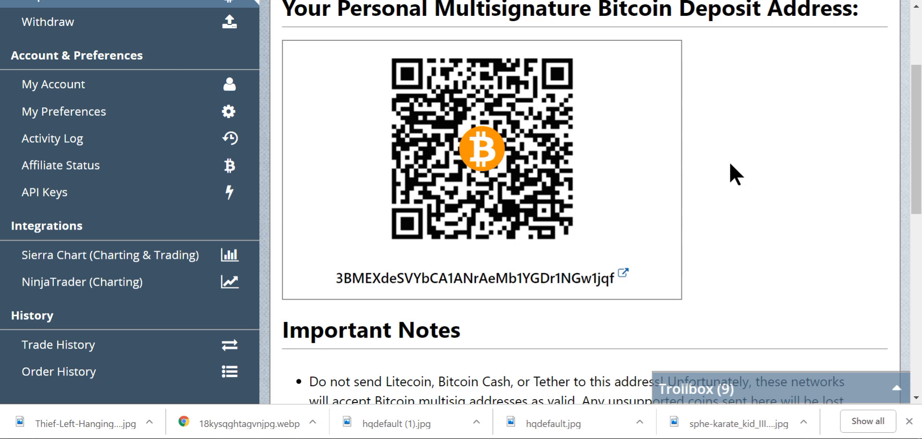